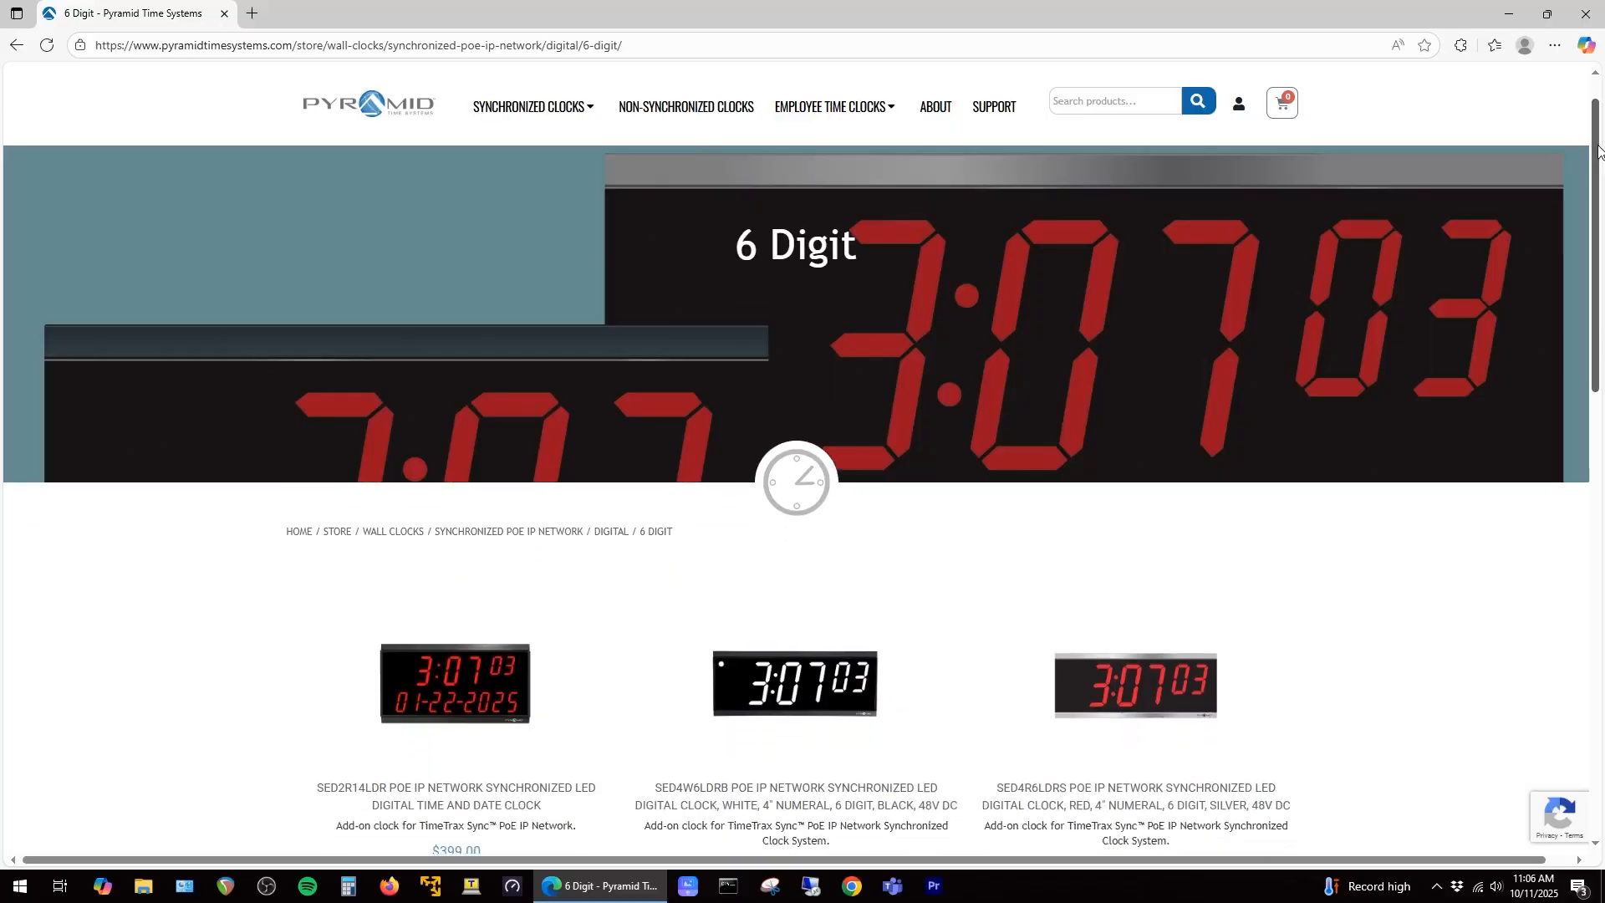
Scroll through the 6 Digit synchronized PoE IP network clock products
scroll("down", 3)
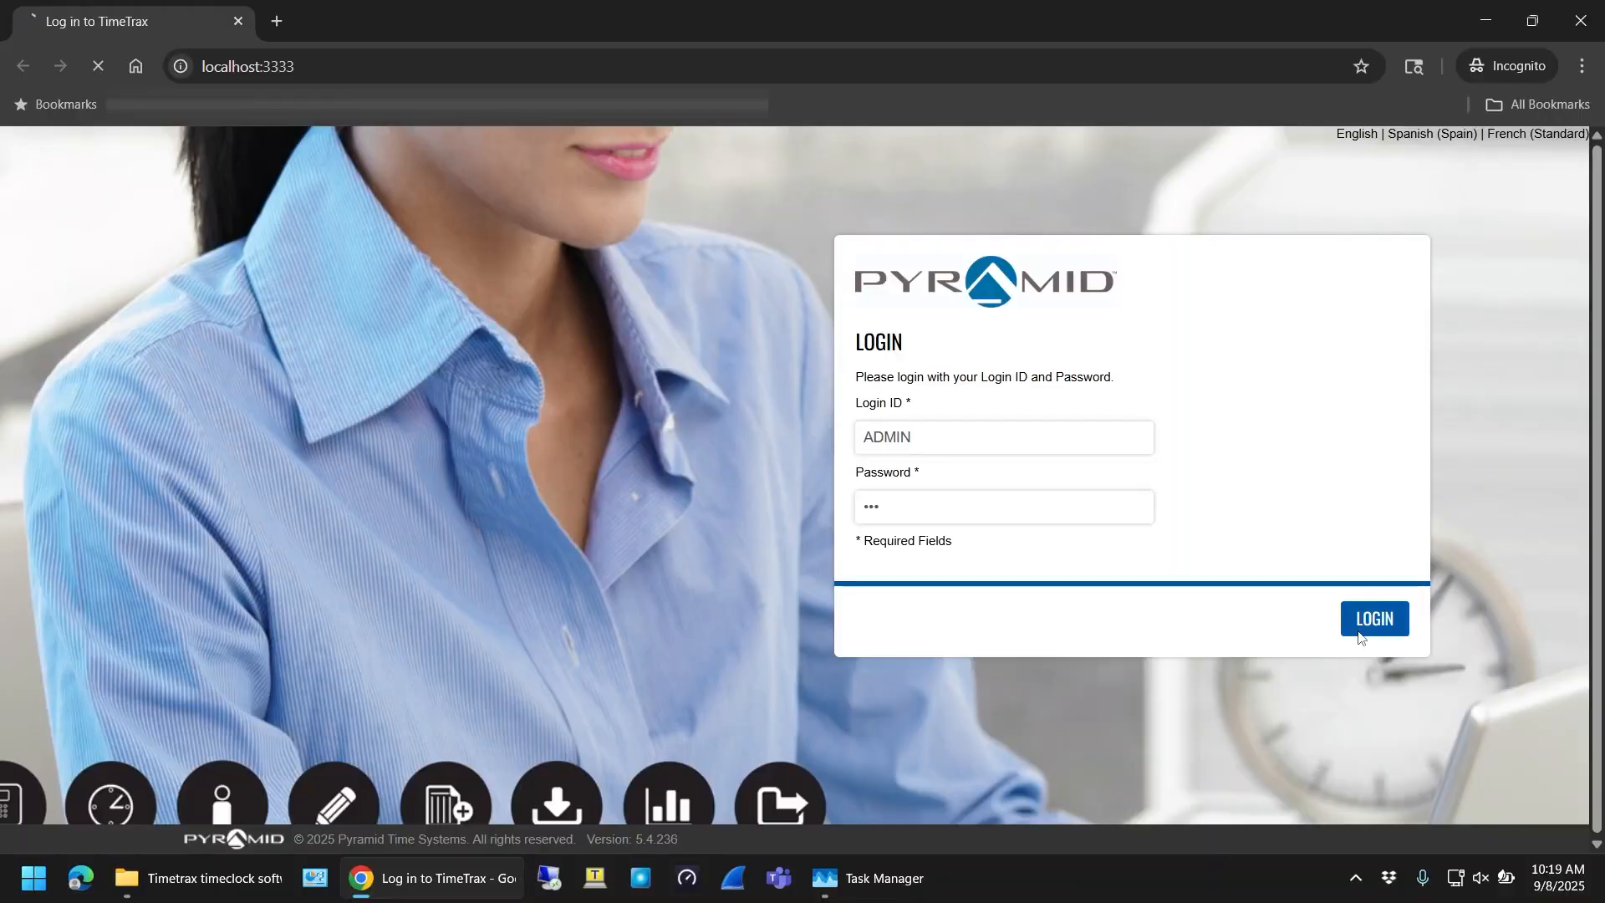
Sign in to TimeTrax with the administrator credentials
left_click(1374, 618)
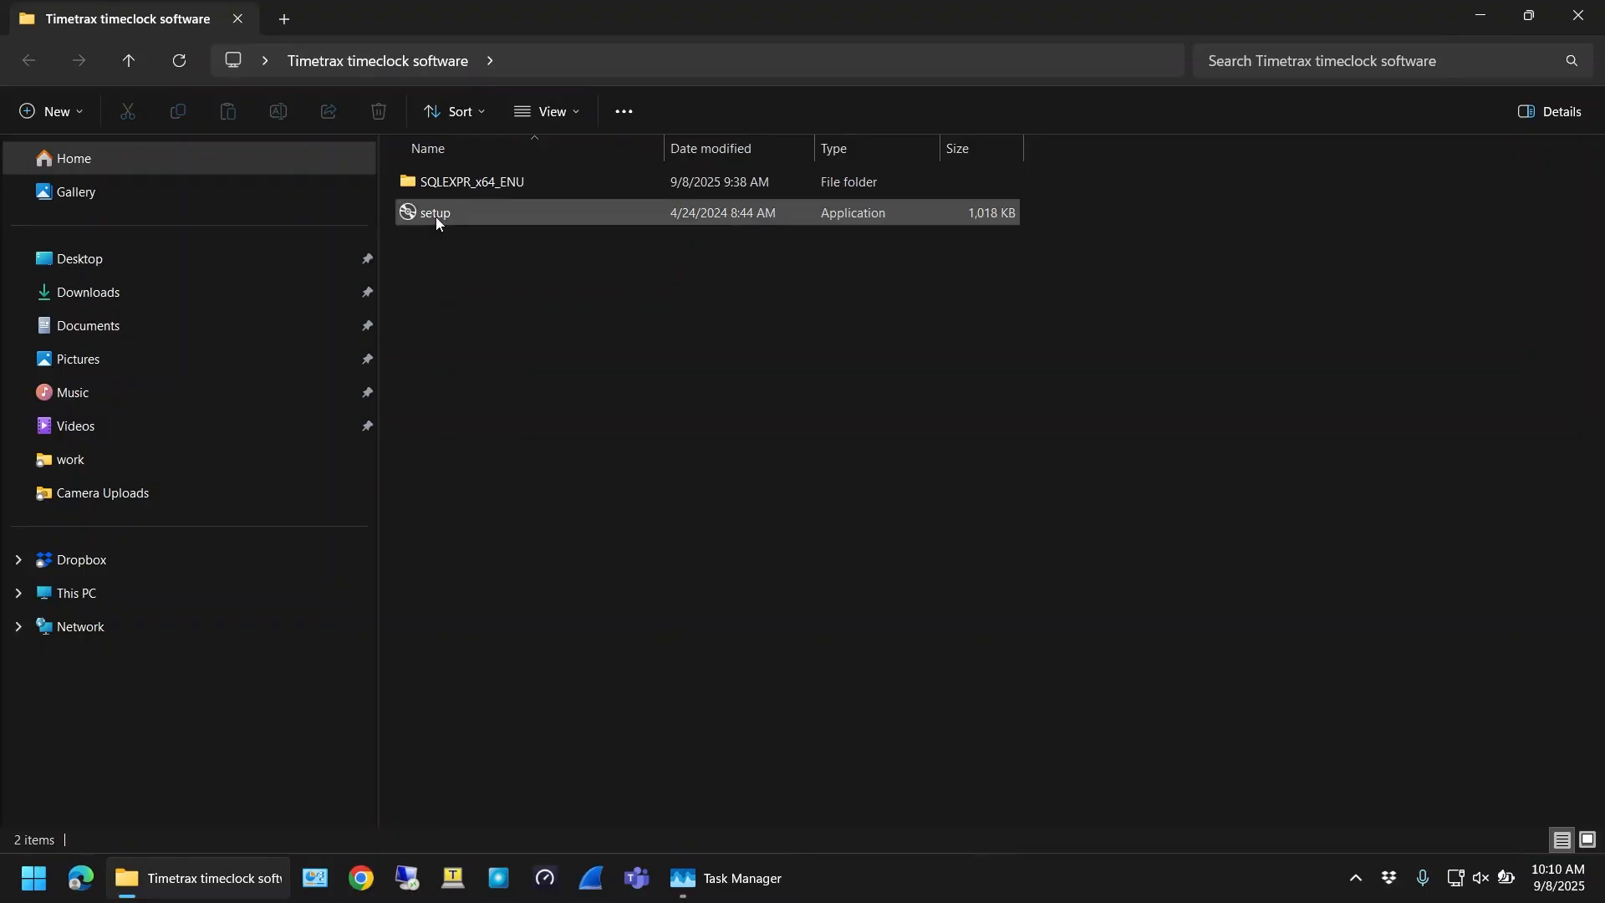
Run setup, accept the SQL 2022 Express license, finish the wizard and close it
double_click(435, 212)
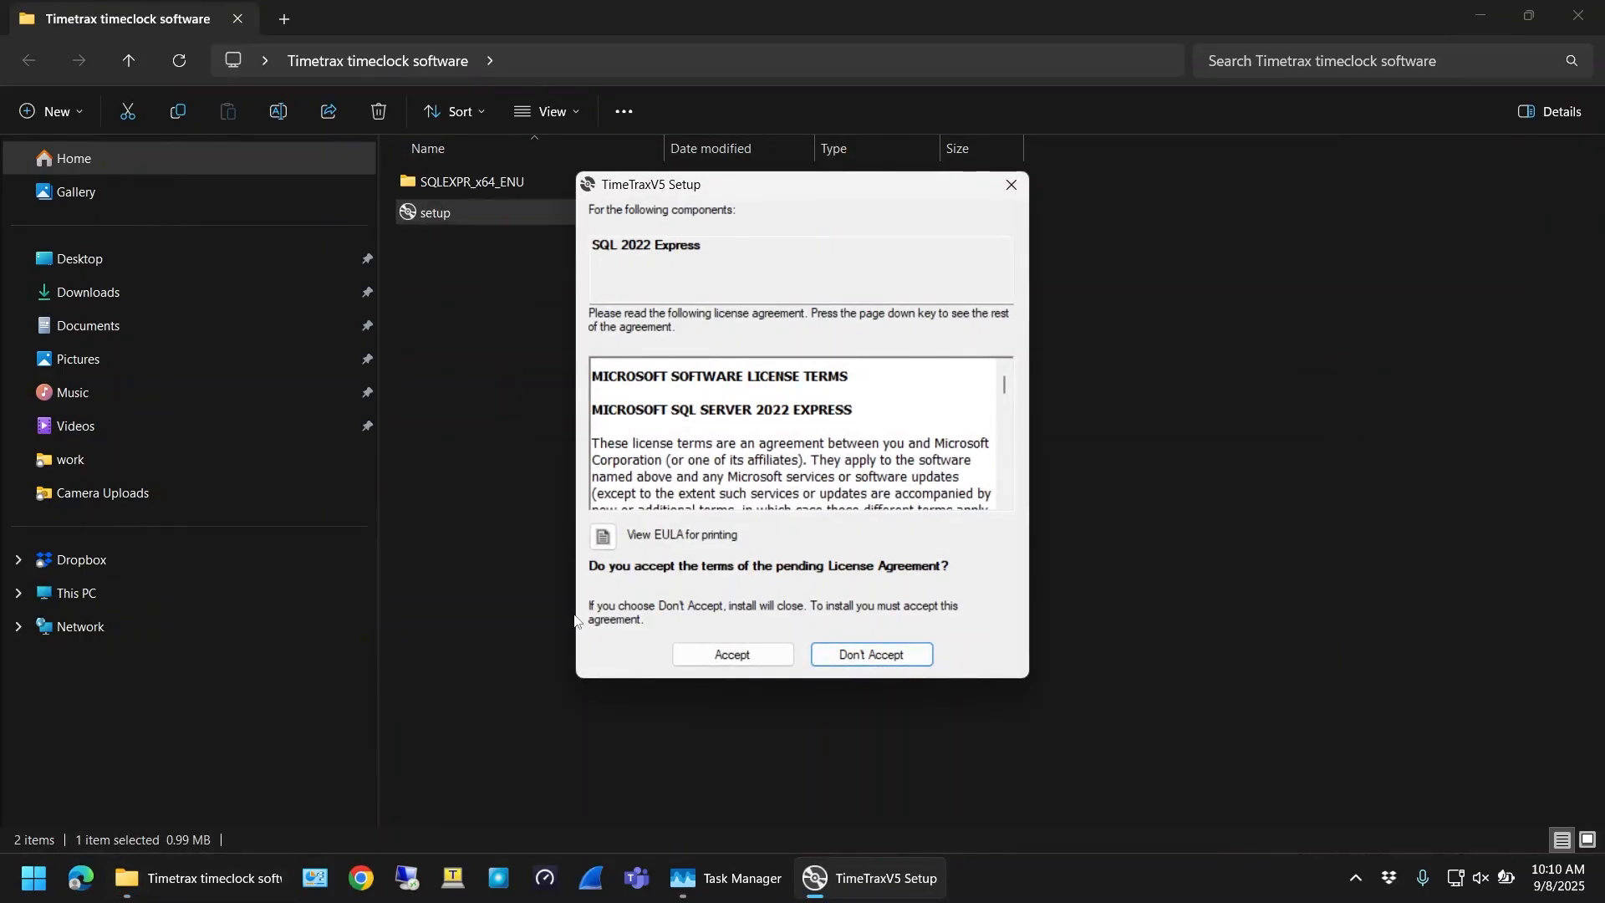
left_click(732, 654)
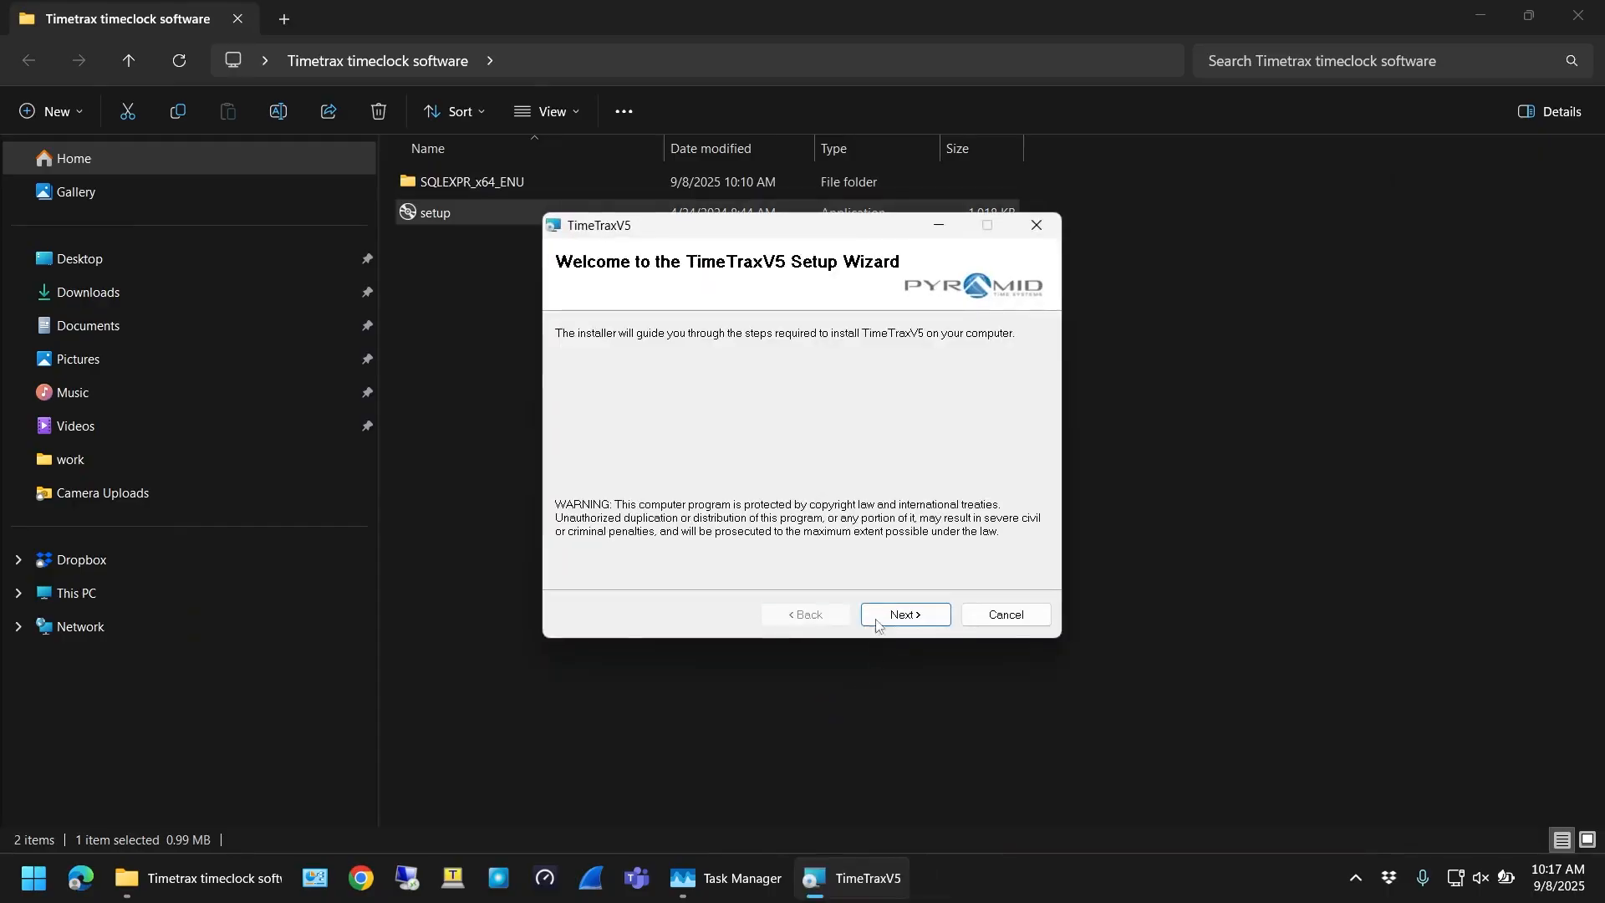
left_click(905, 615)
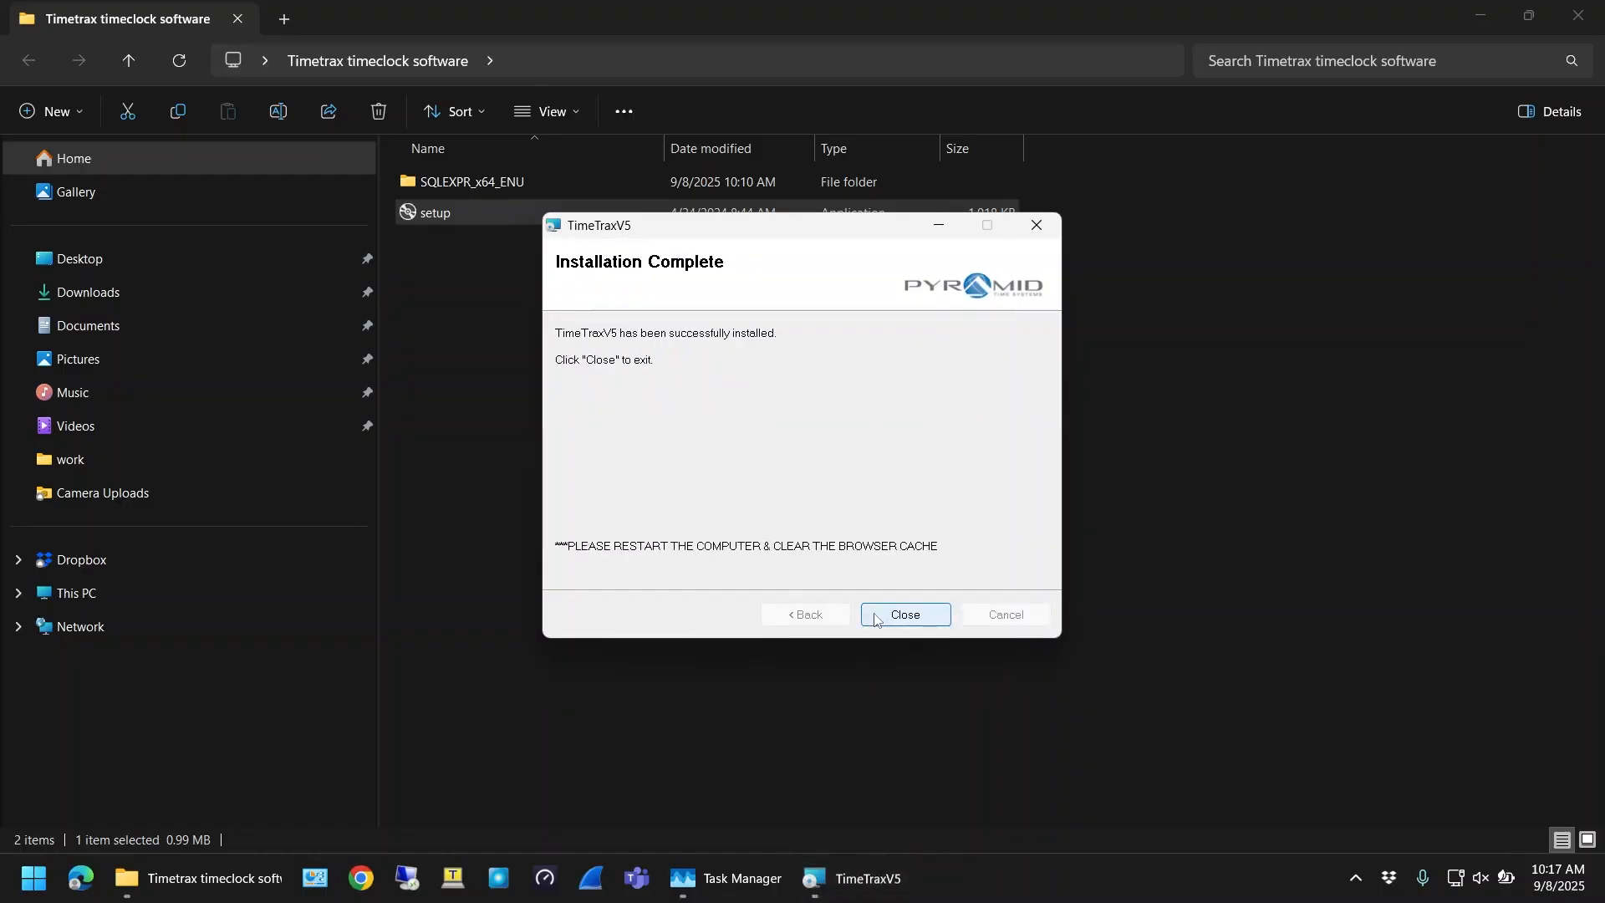
left_click(905, 614)
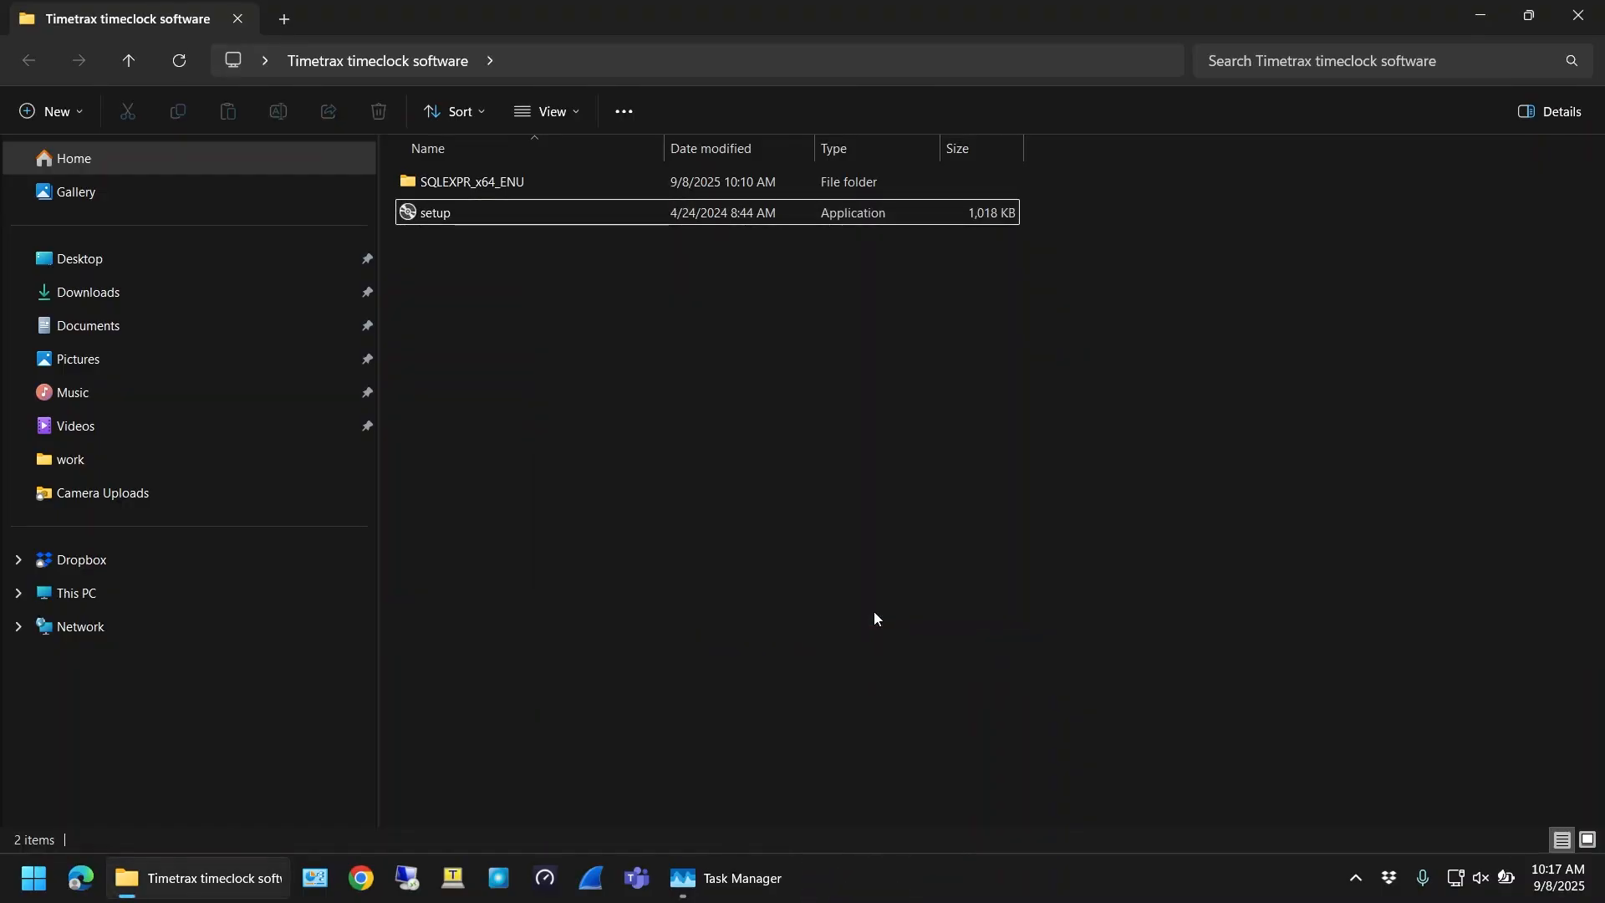
Launch TimeTraxV5 from a 'time' search and allow TimeTraxWeb.Runner through the firewall
type("time")
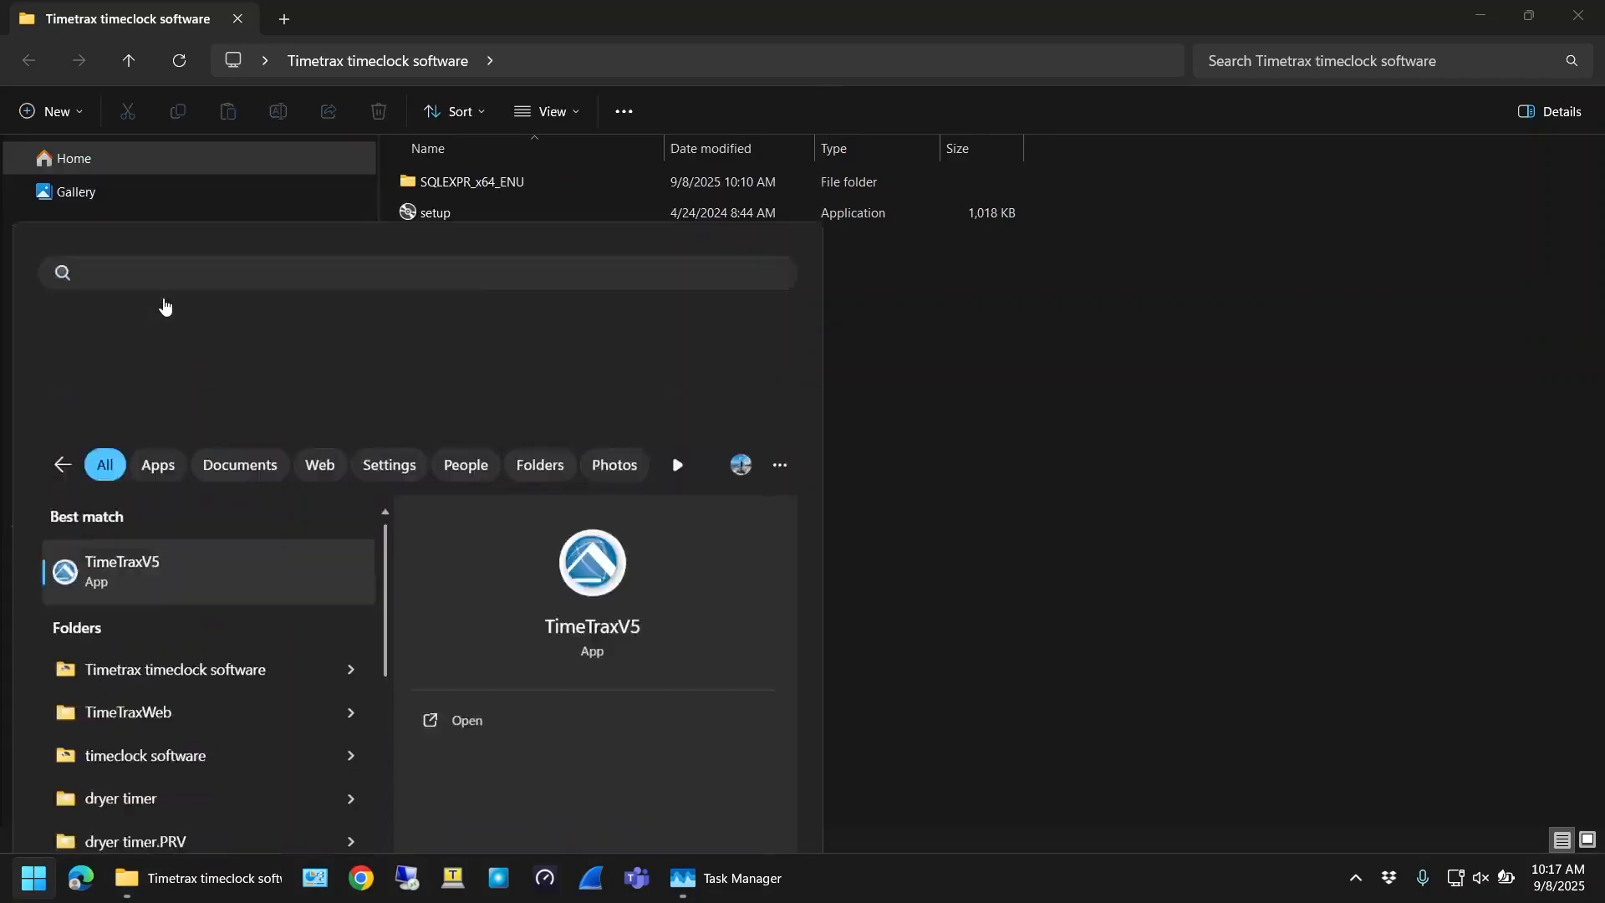
left_click(123, 572)
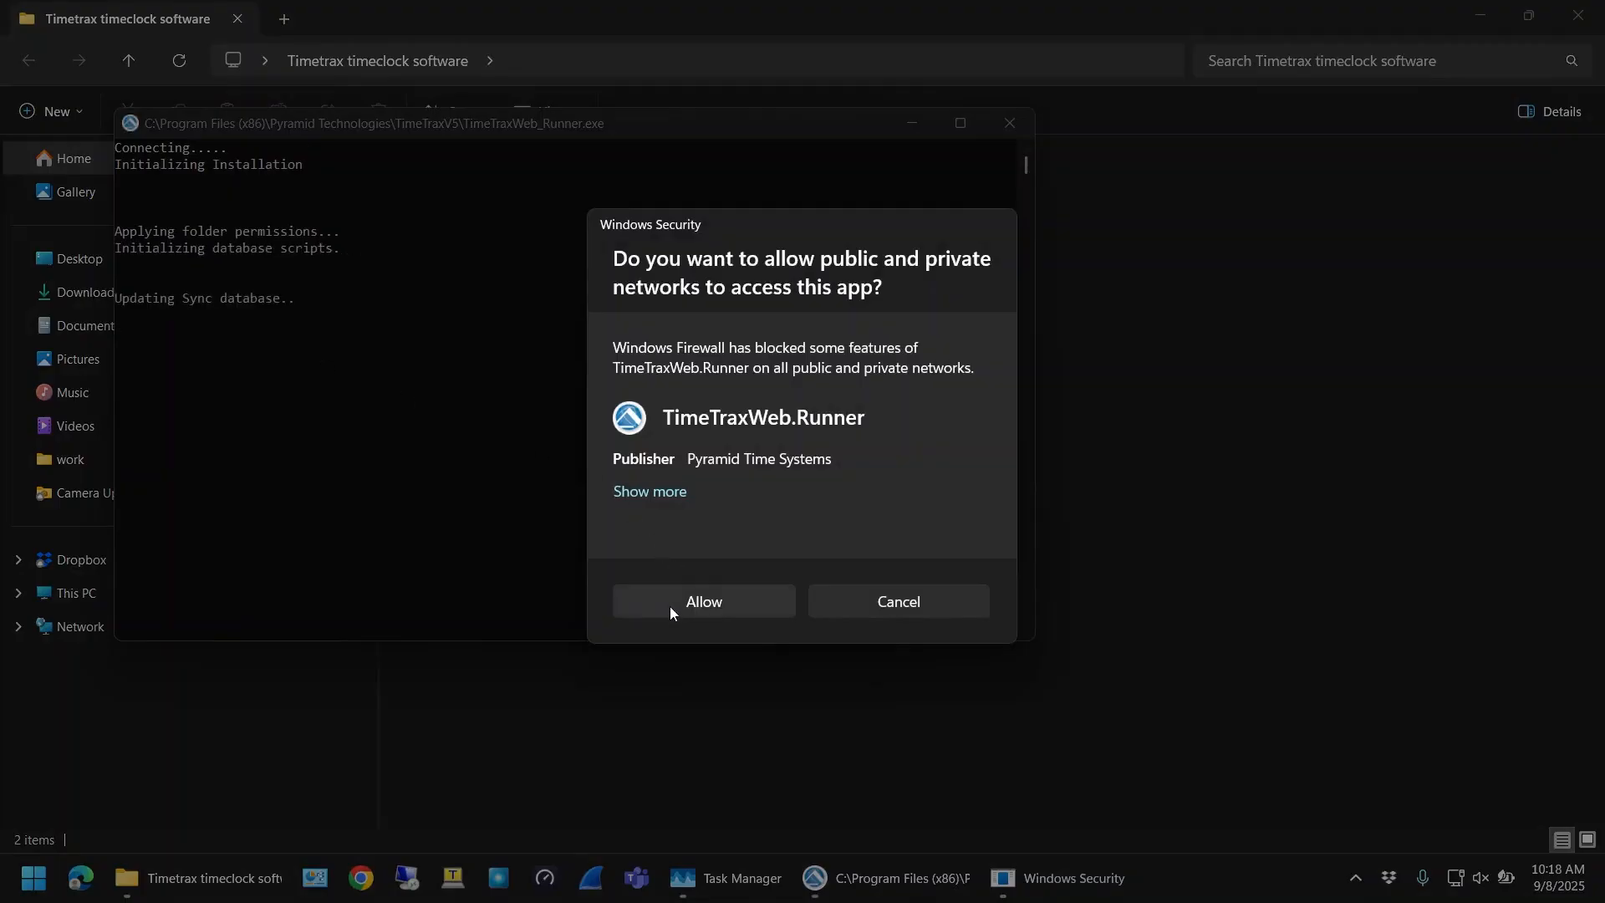
left_click(704, 601)
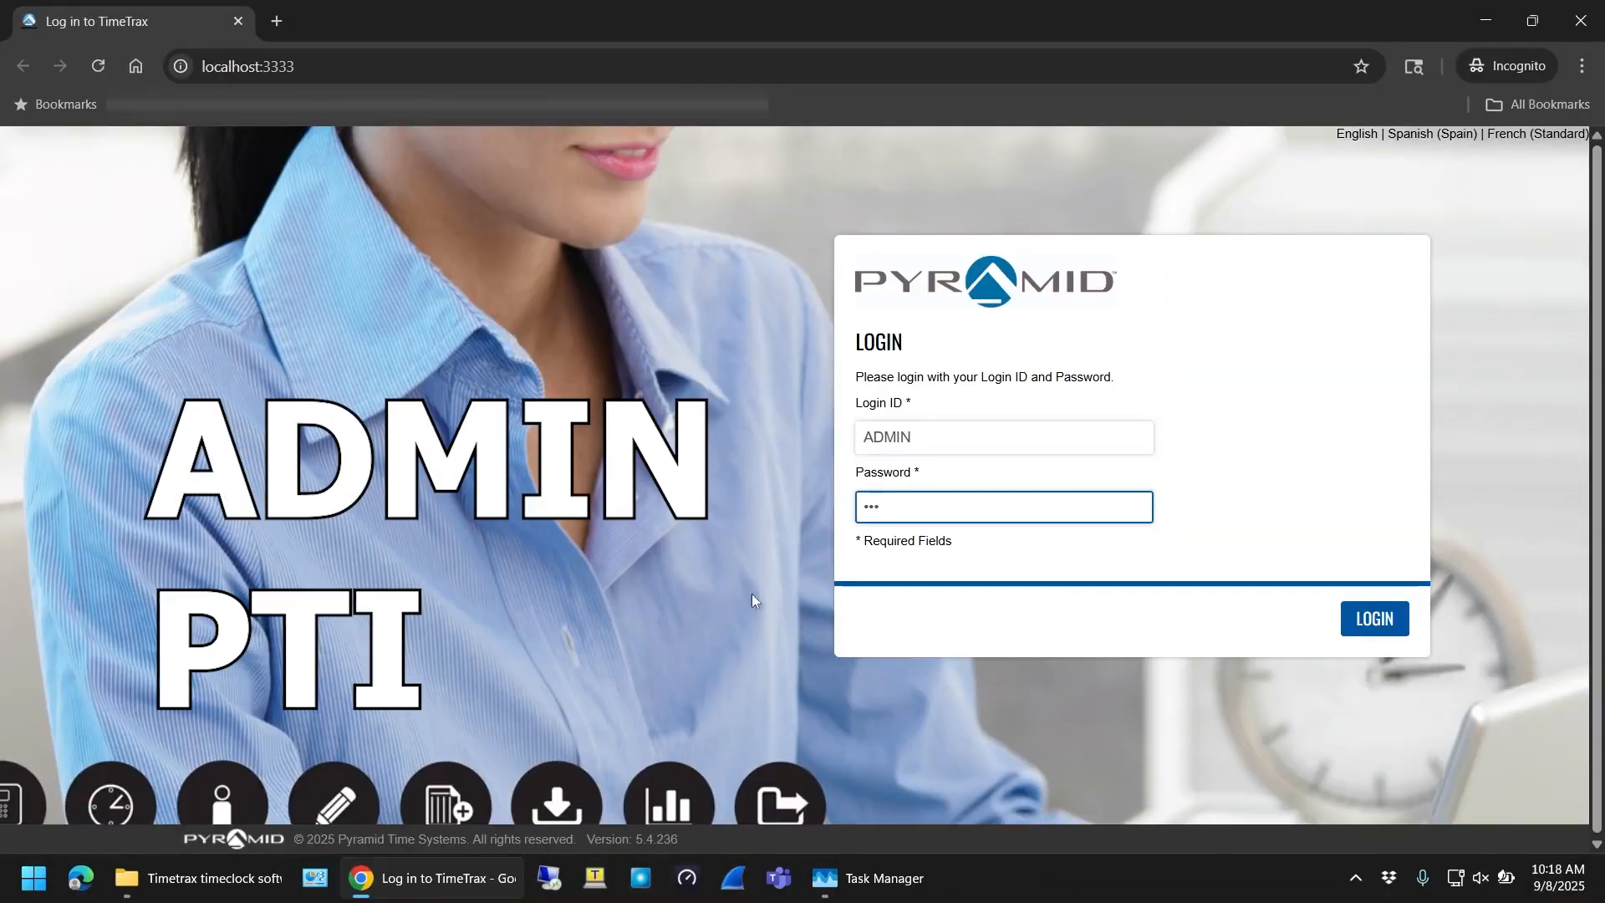
Log in, review the Hardware Manager clock list, and mark all PTI and LED PoE clocks active
left_click(1374, 619)
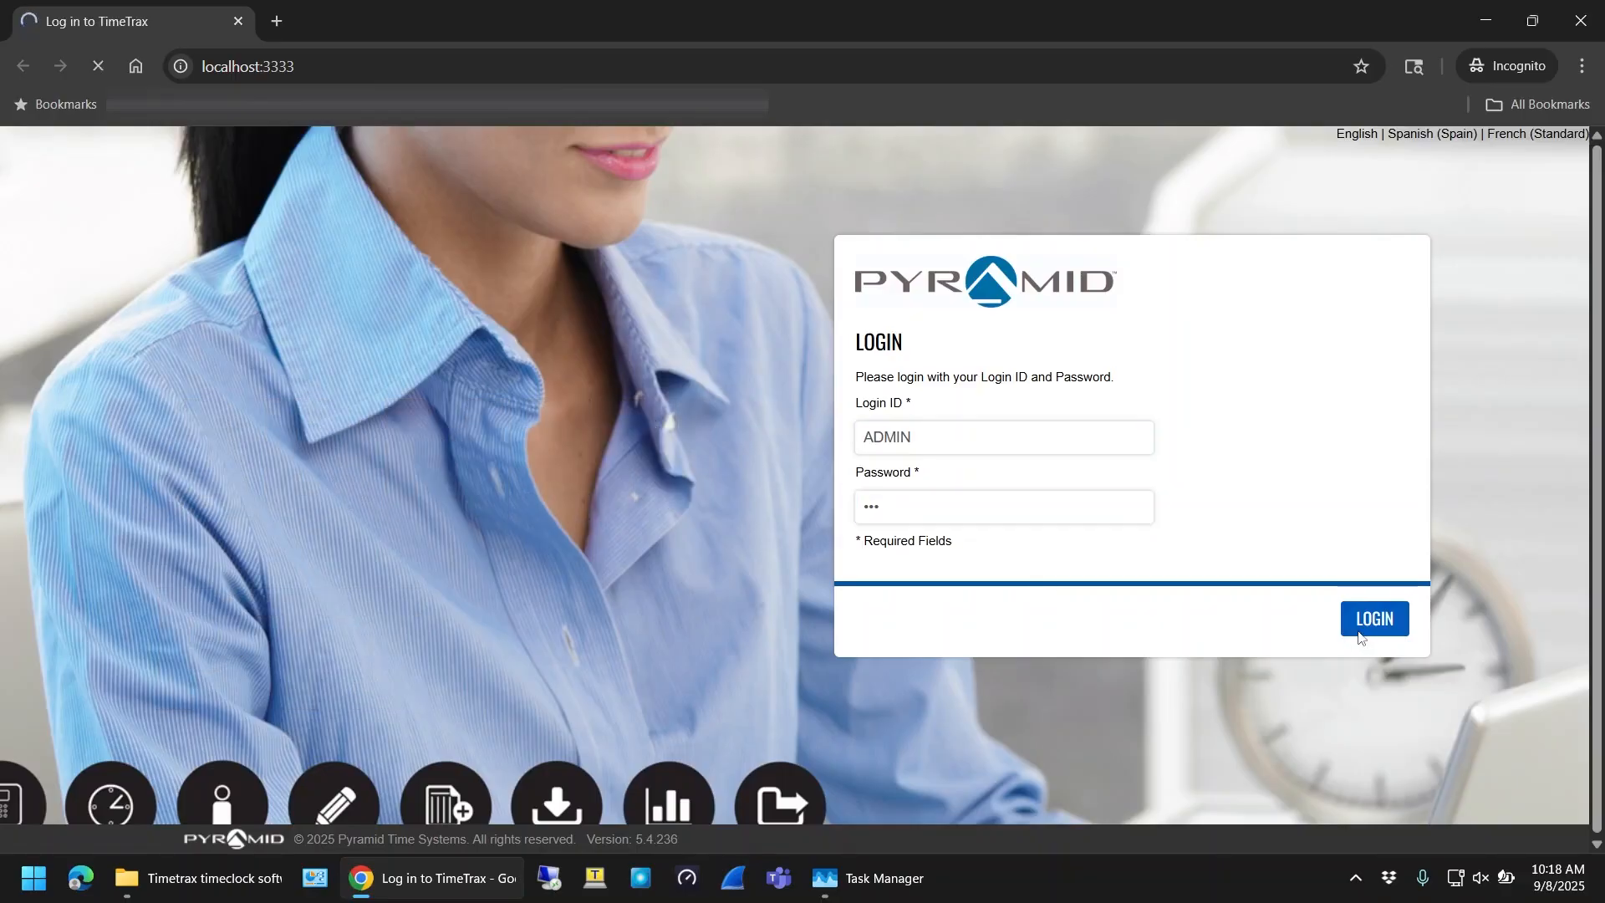
left_click(1374, 618)
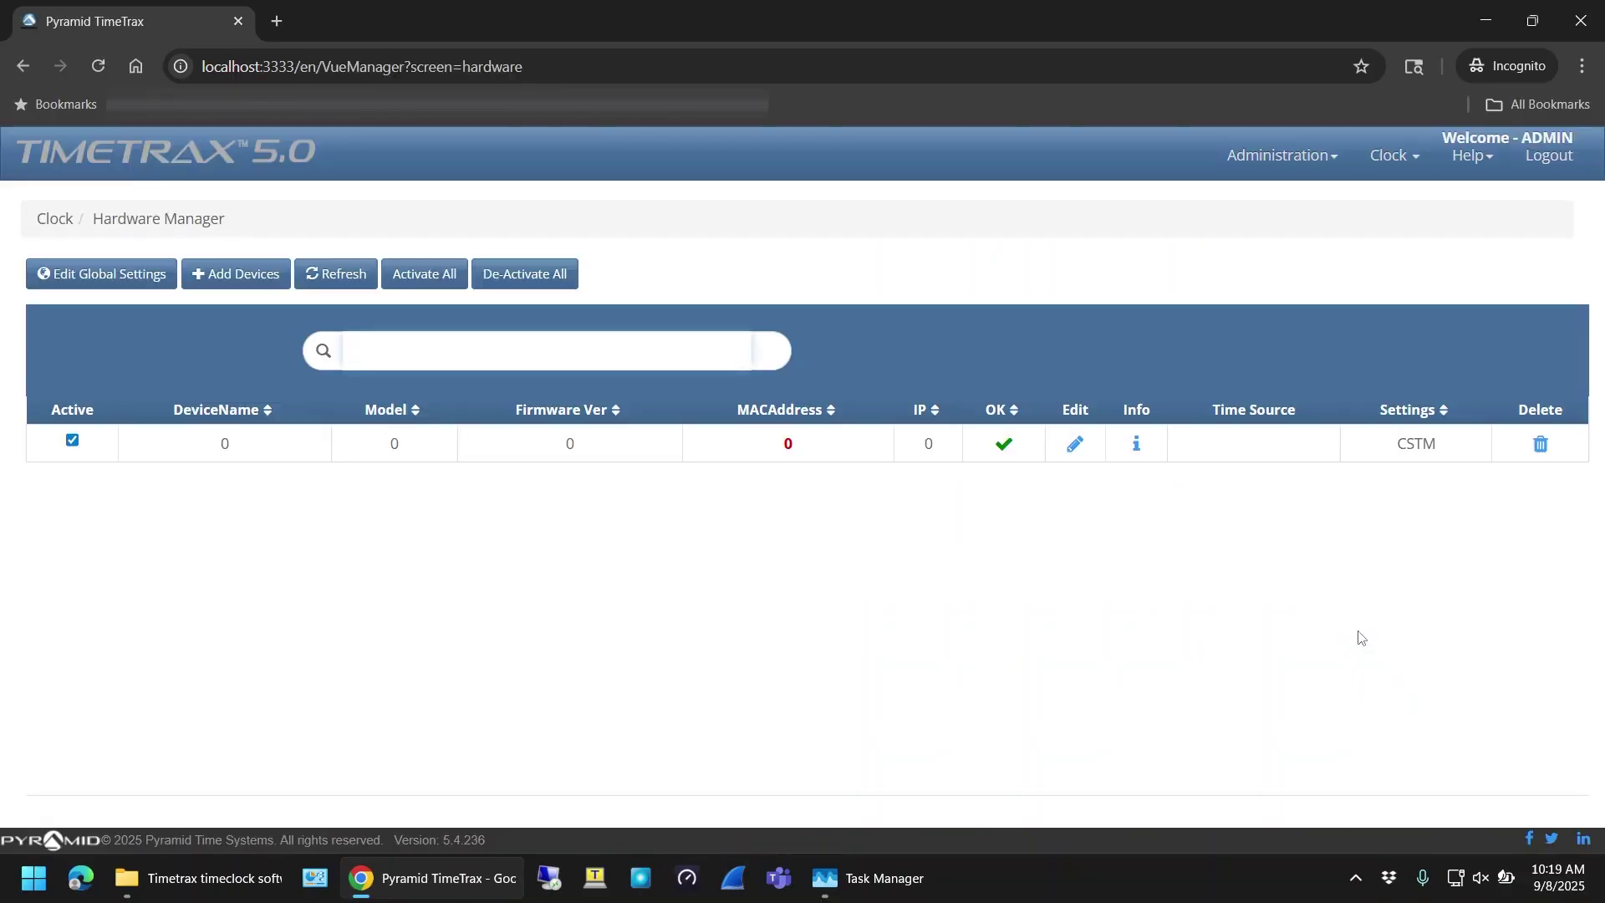
left_click(336, 274)
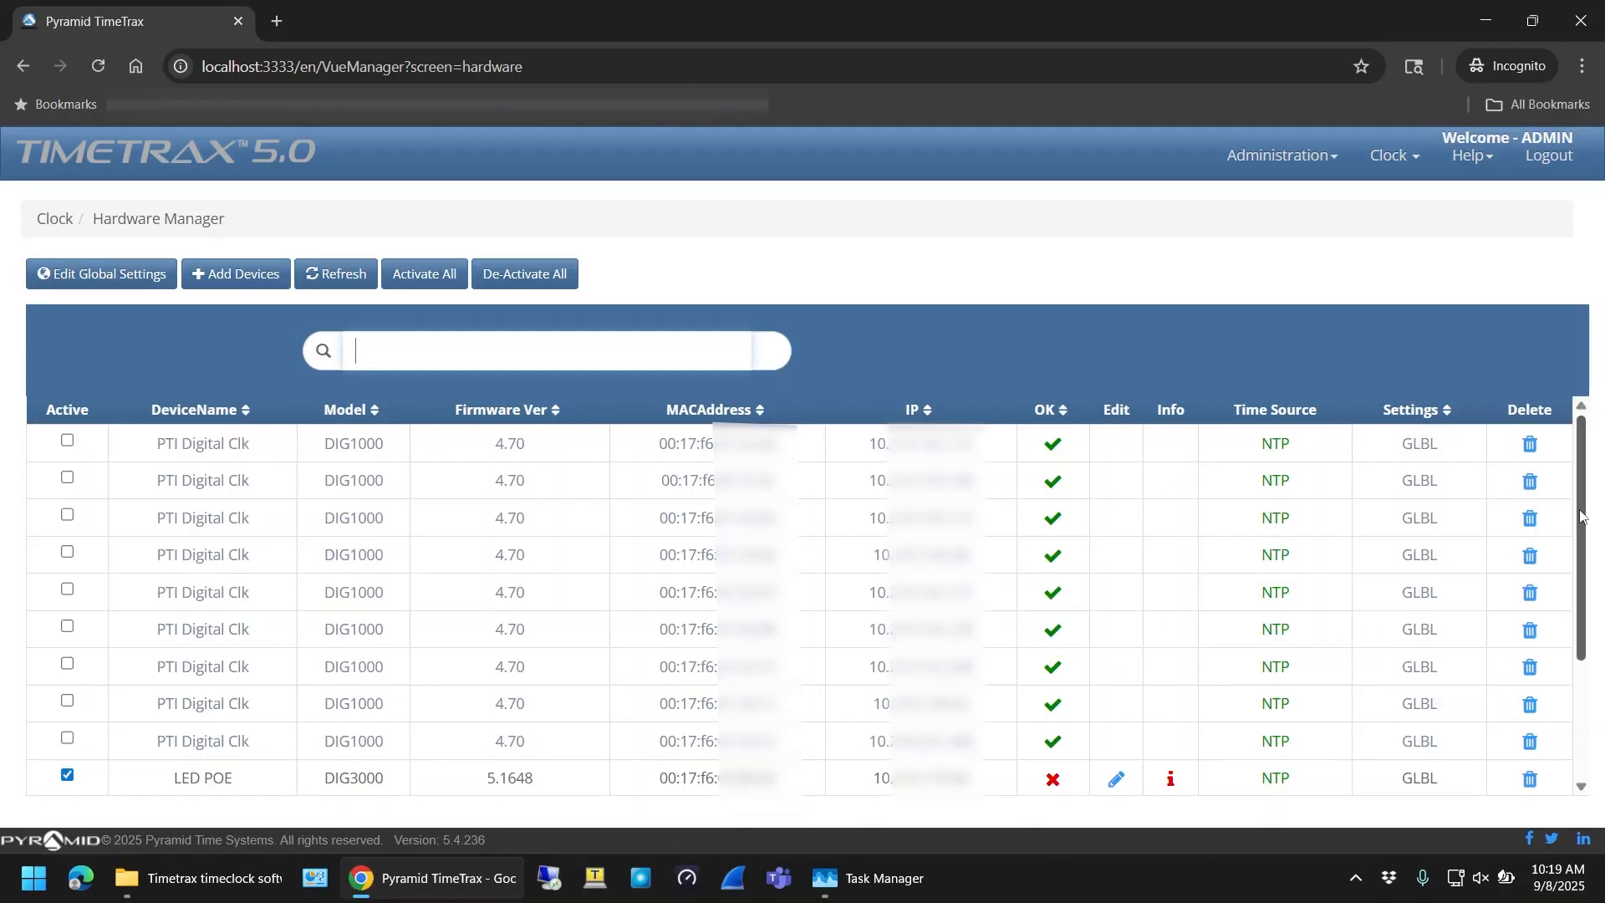
scroll("down", 3)
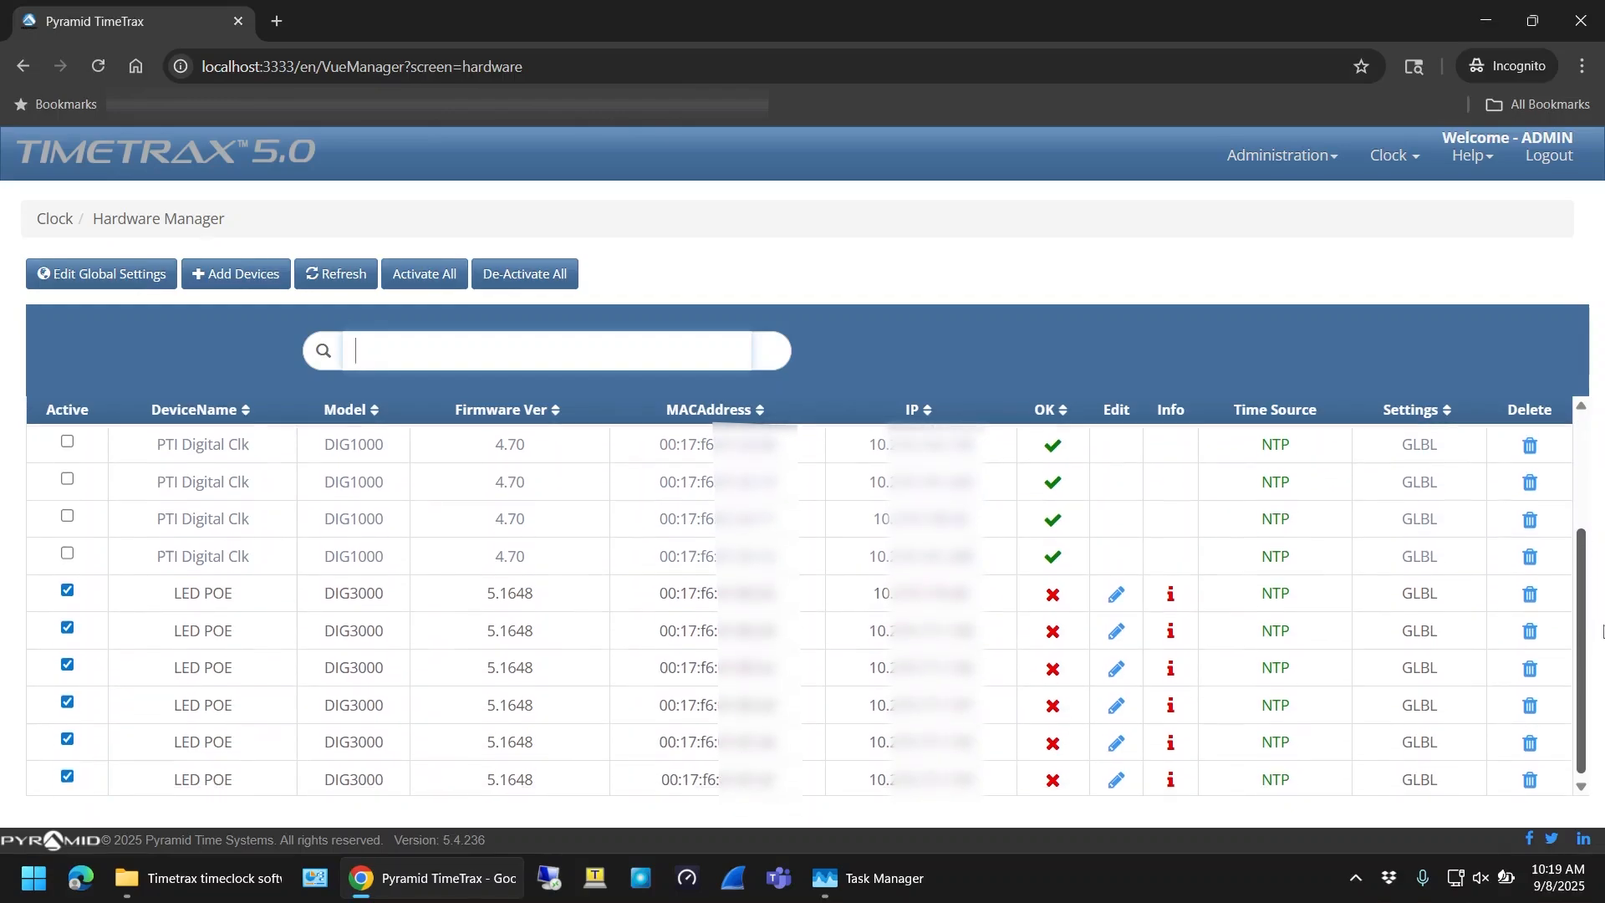
scroll("down", 3)
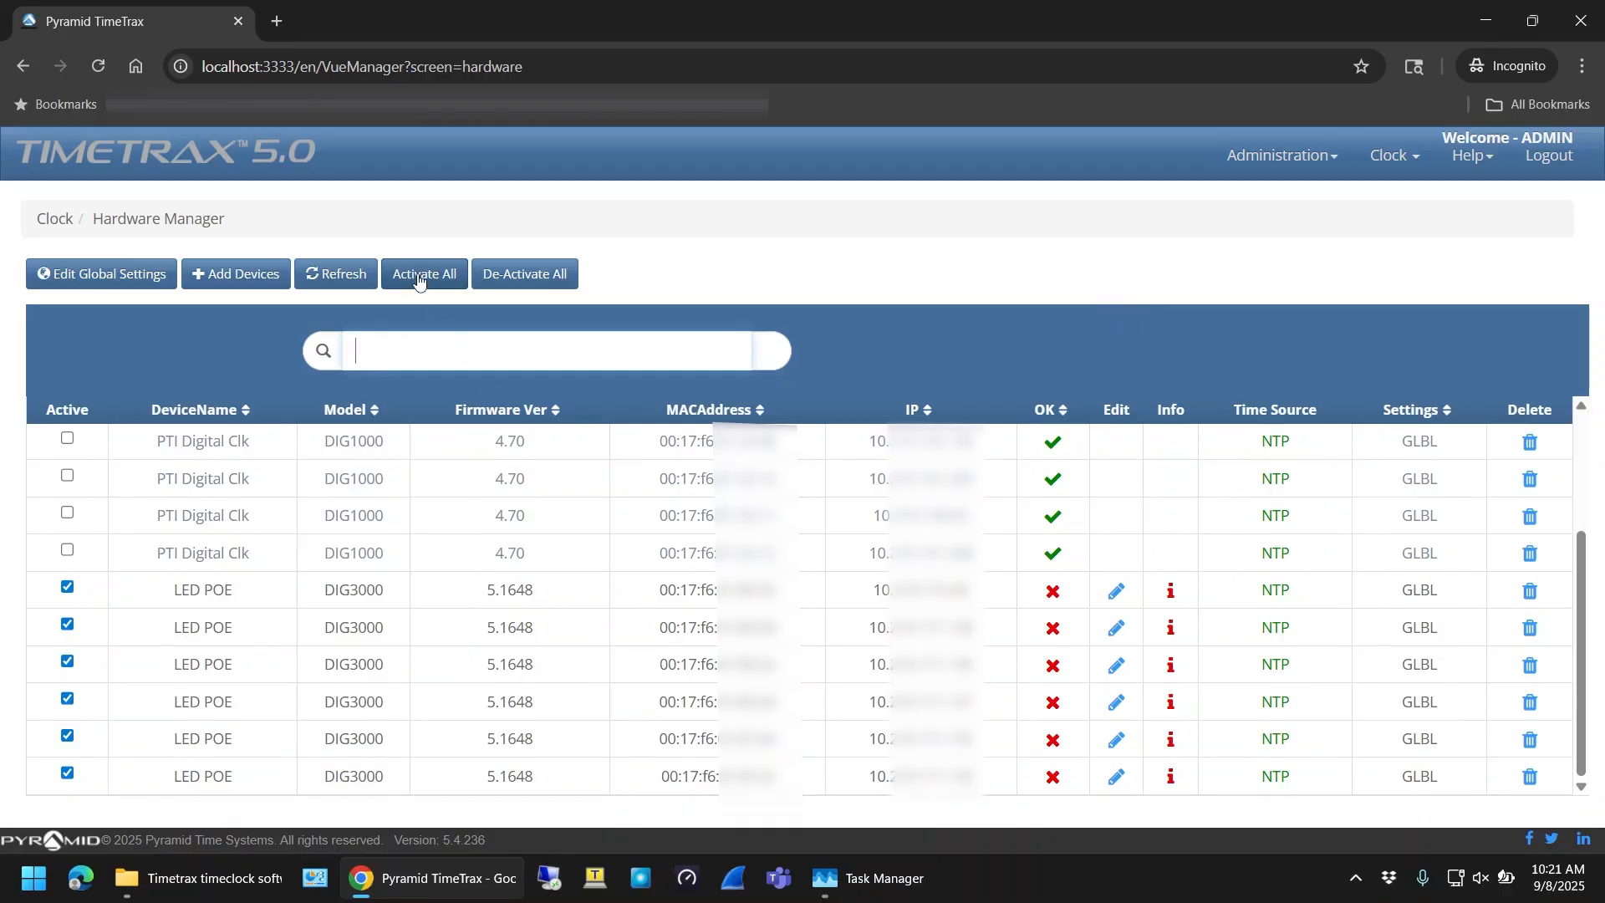
left_click(423, 273)
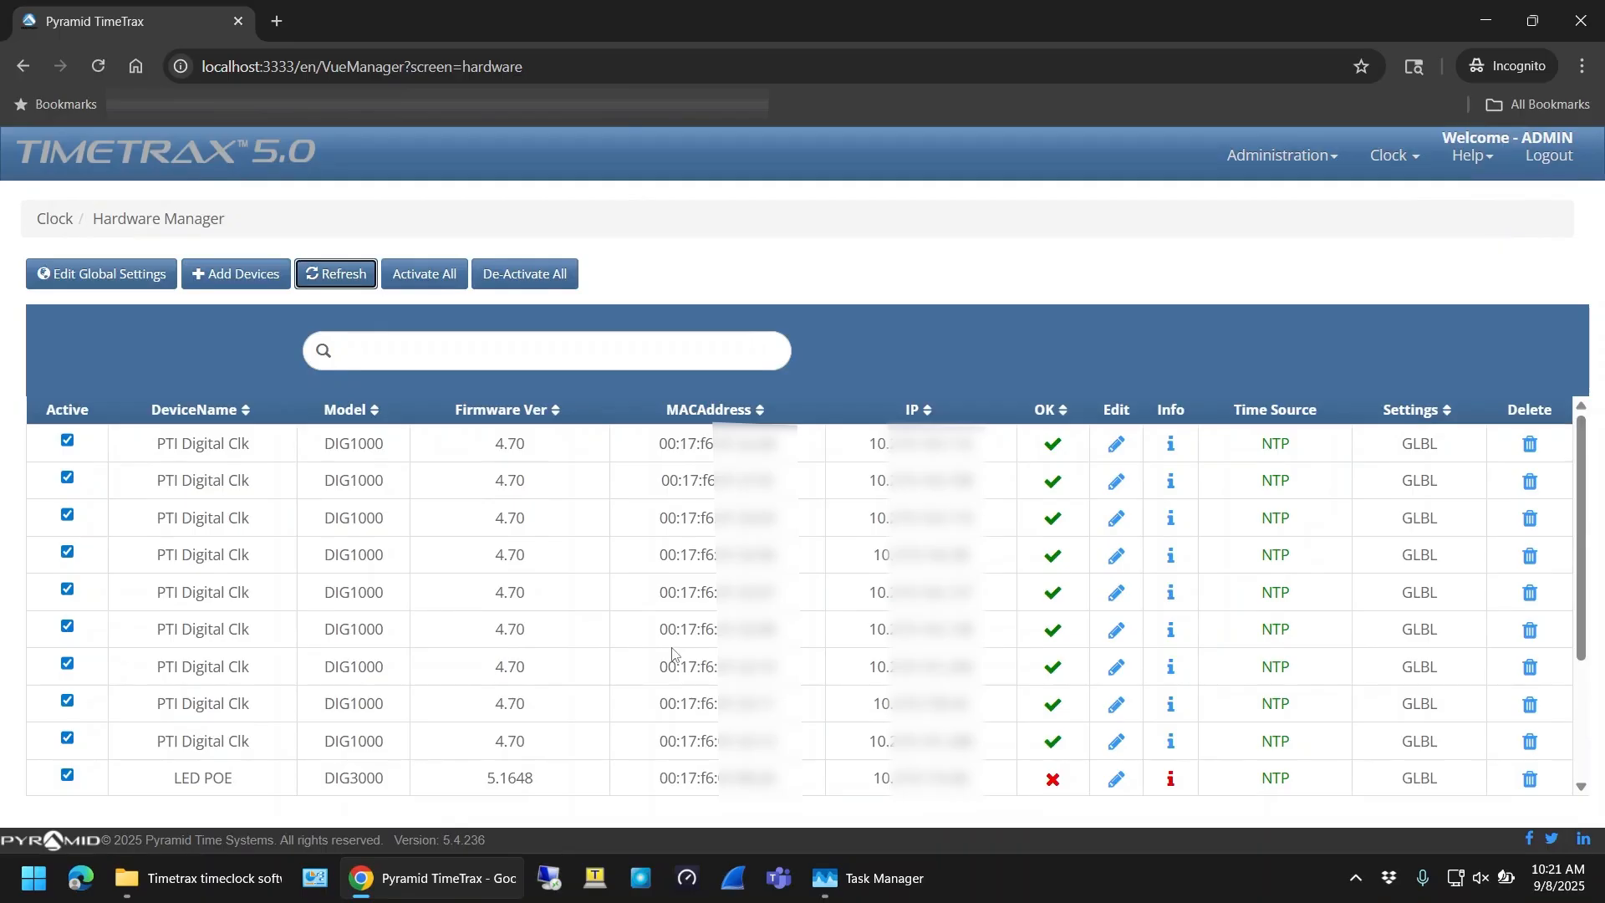
mouse_move(117, 284)
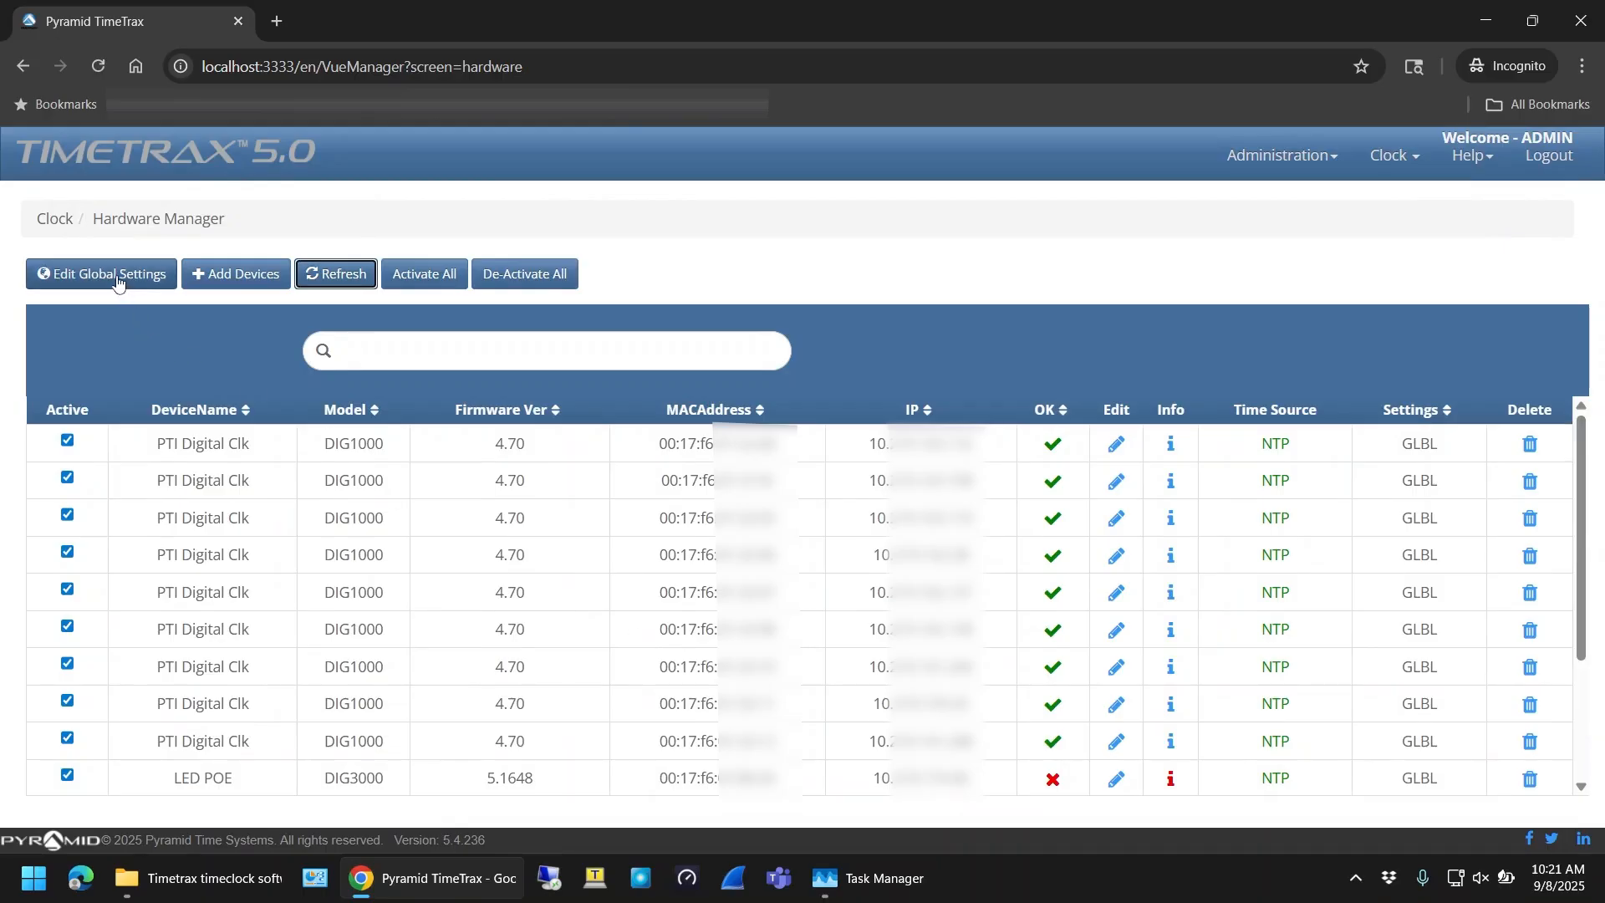
Open Edit Global Settings and review the Eastern Time zone, NTP source and daylight saving rules
left_click(101, 273)
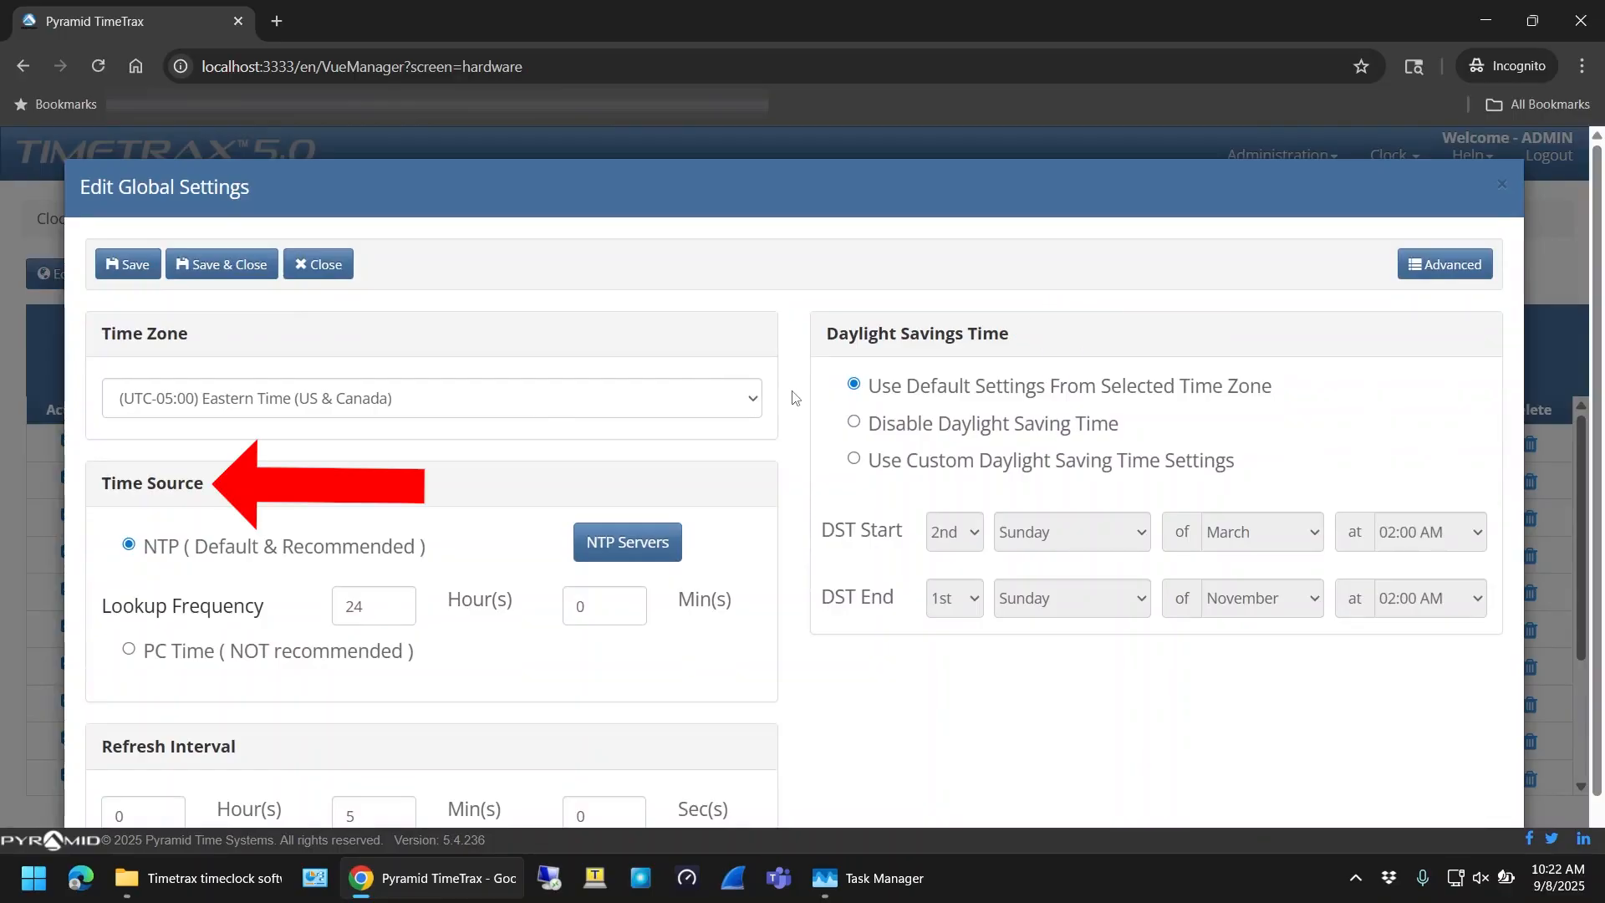
scroll("down", 3)
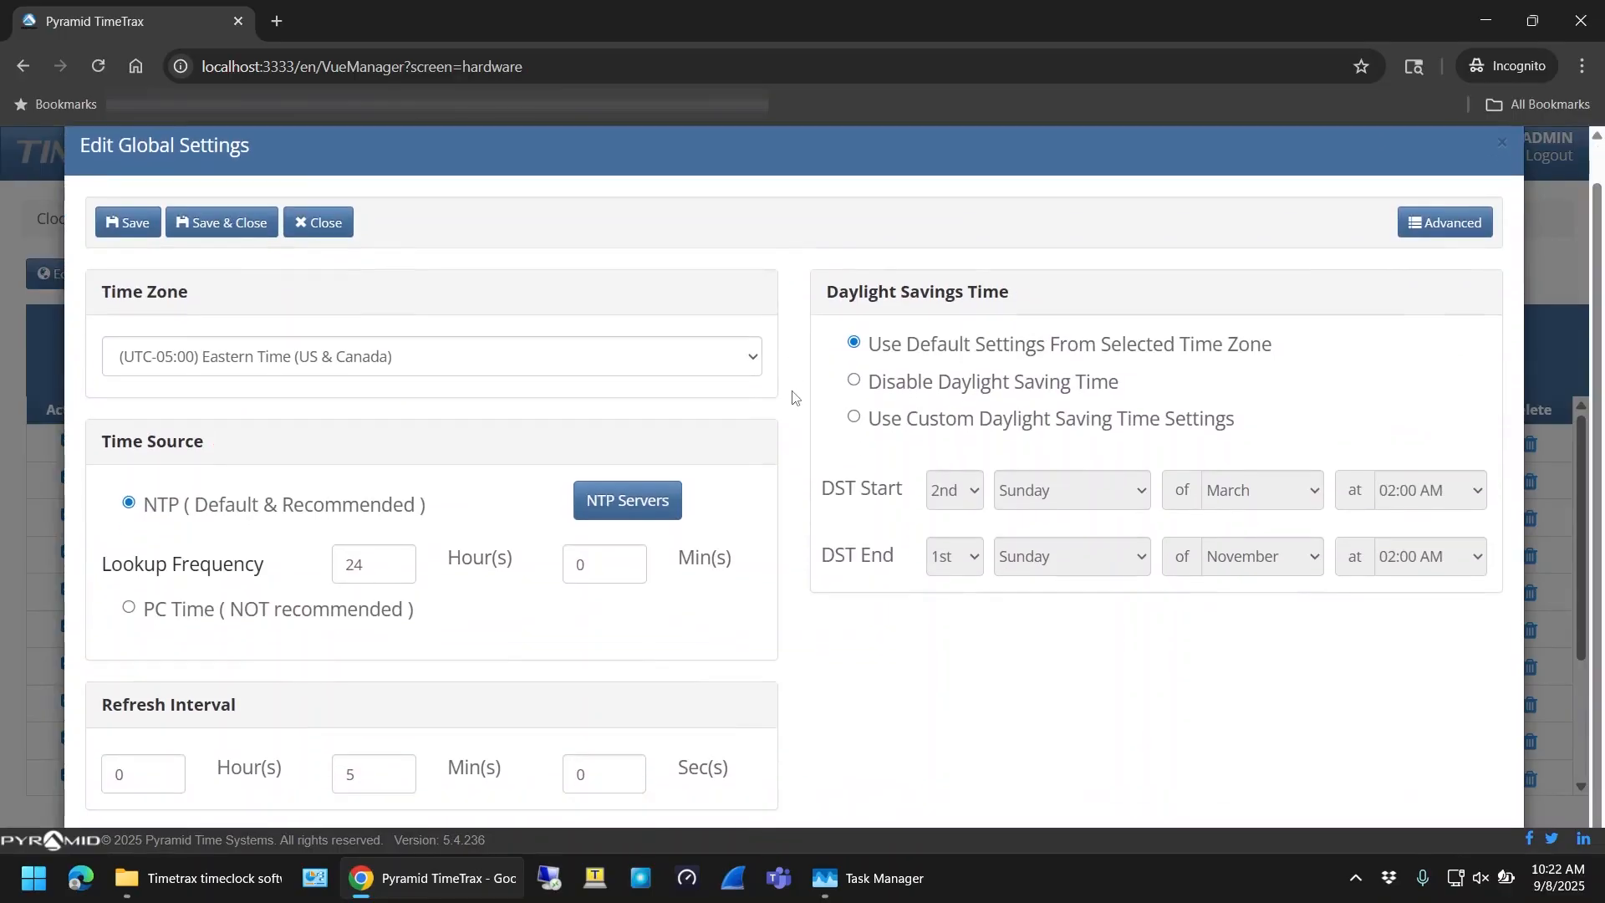